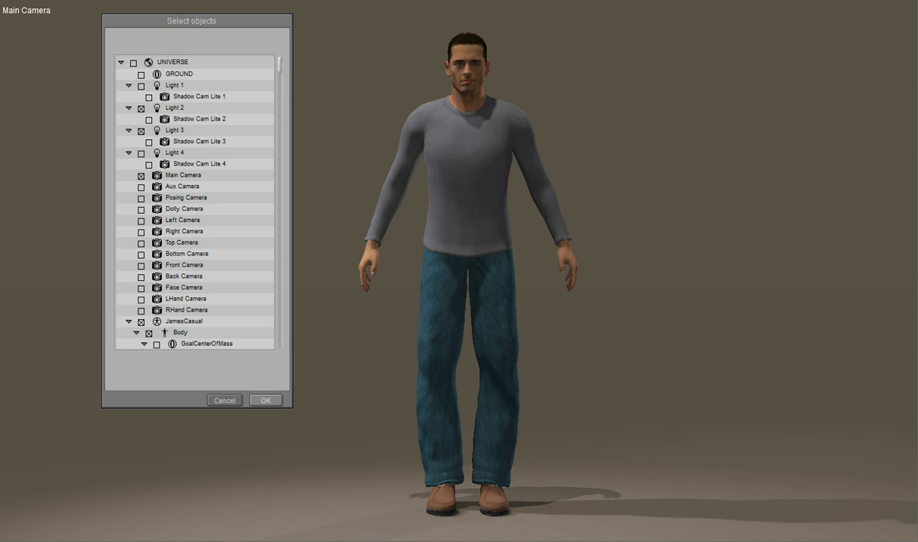
Confirm the scene objects, choose centimetre units with rigging included and morph baking off, and accept the export options.
{"action": "left_click", "coordinate": [265, 400]}
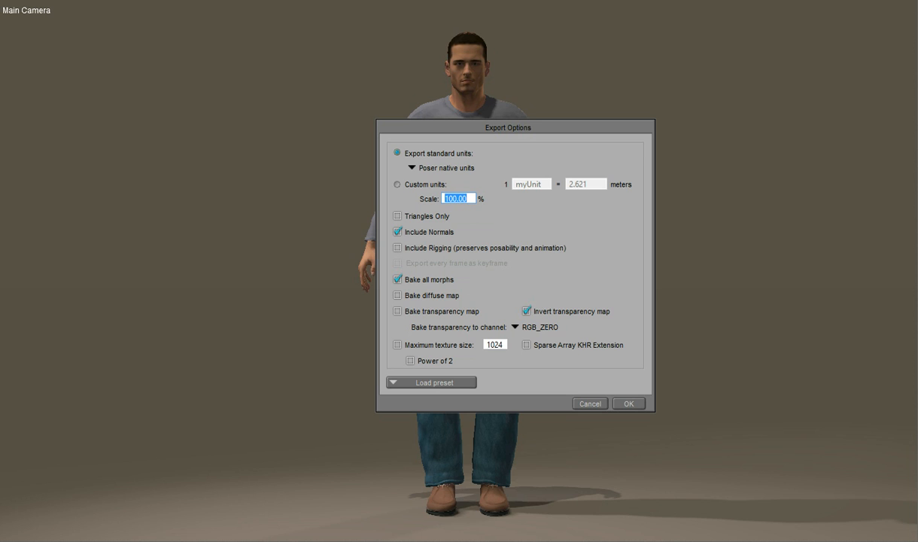
{"action": "left_click", "coordinate": [432, 382]}
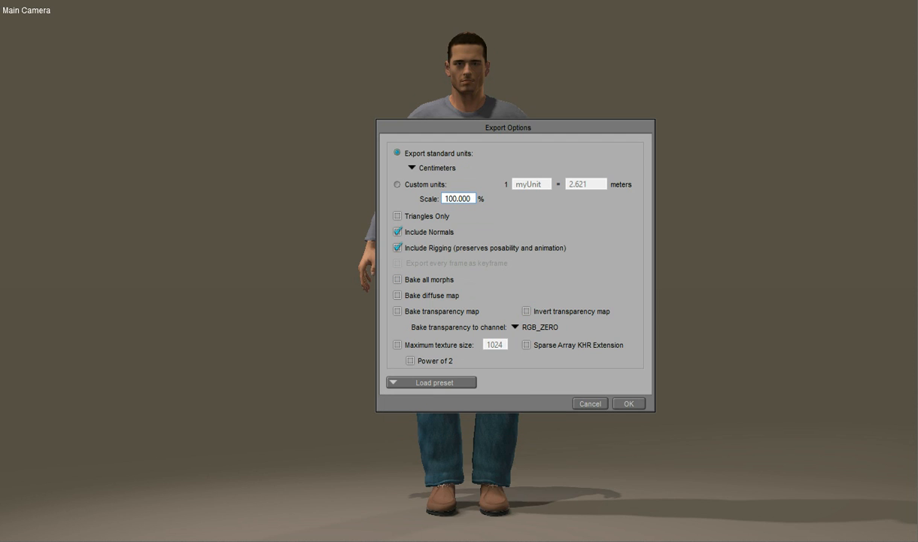
{"action": "left_click", "coordinate": [398, 184]}
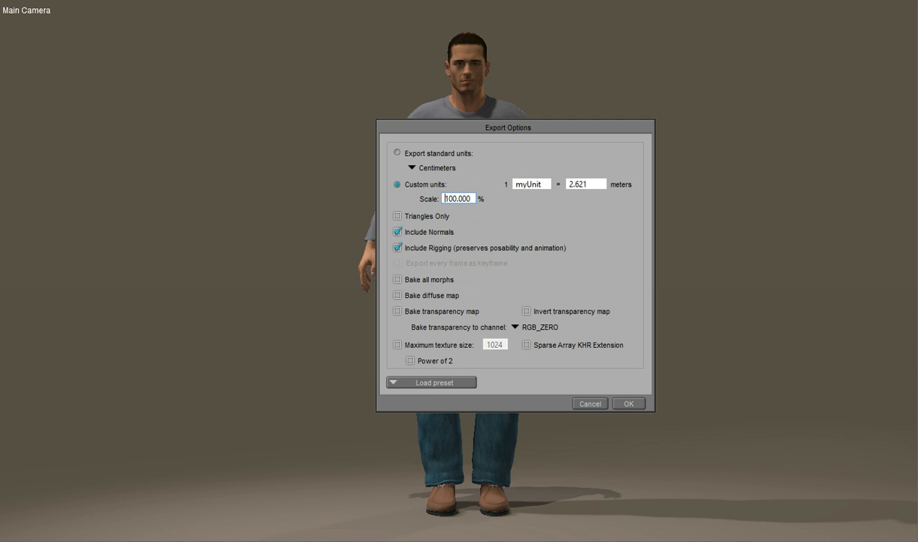
{"action": "left_click", "coordinate": [629, 403]}
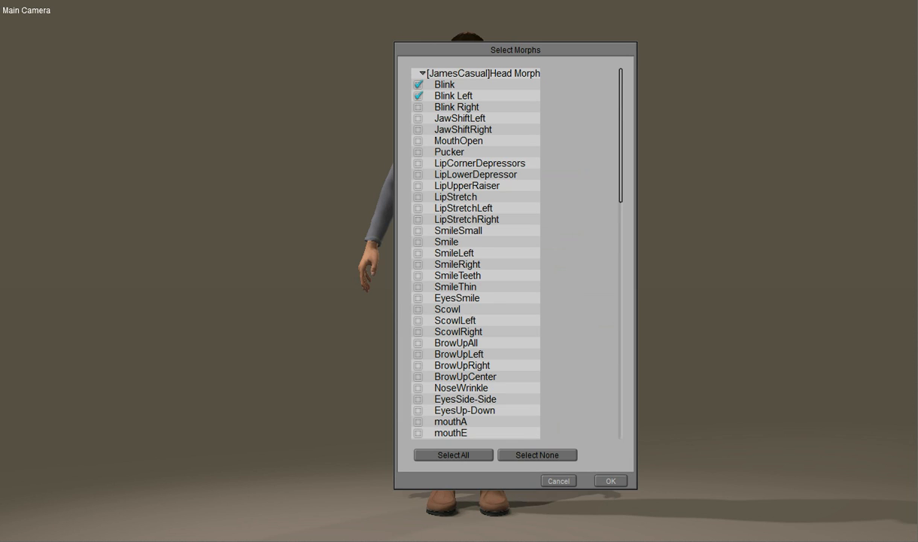
Add Blink Right to the selected head morphs and confirm to finish the COLLADA export.
{"action": "left_click", "coordinate": [419, 106]}
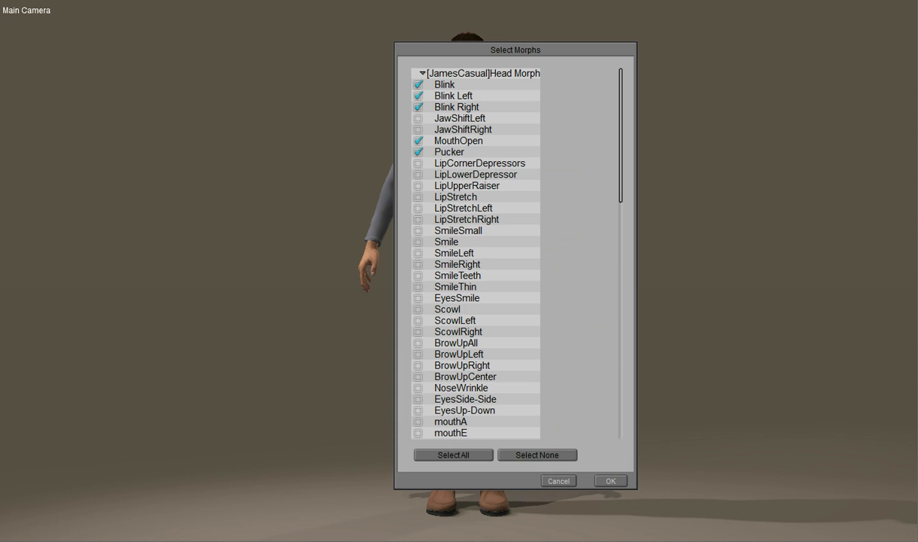
{"action": "left_click", "coordinate": [419, 242]}
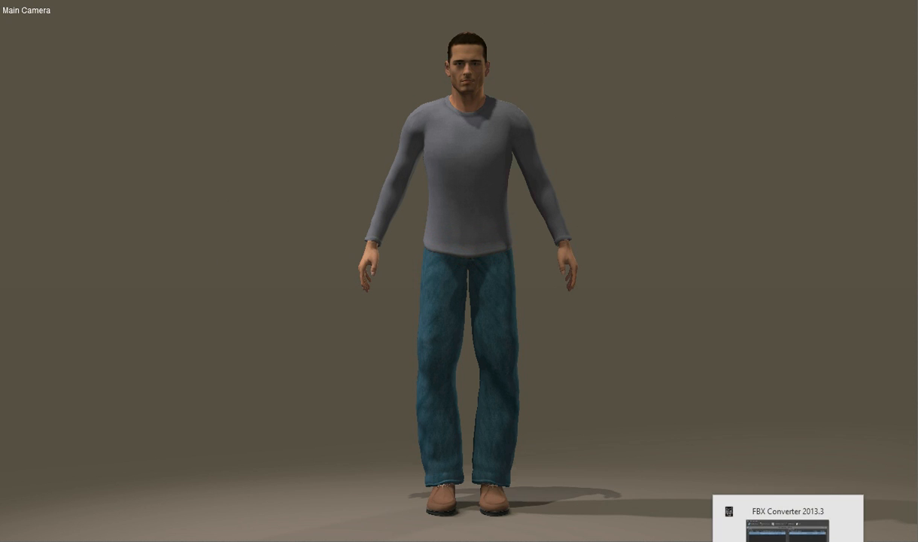
Add James-04.dae from the Characters folder as the source and convert it to James-04.fbx.
{"action": "left_click", "coordinate": [787, 526]}
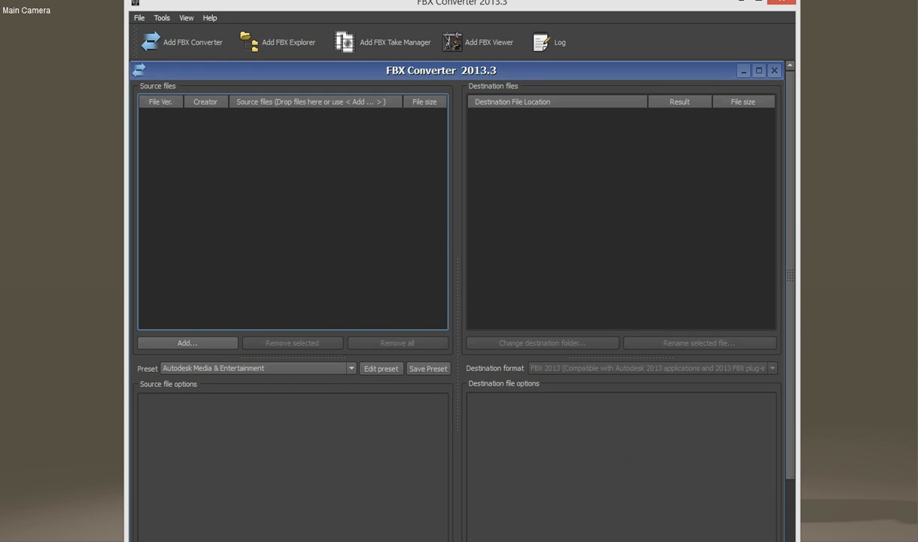
{"action": "left_click", "coordinate": [187, 343]}
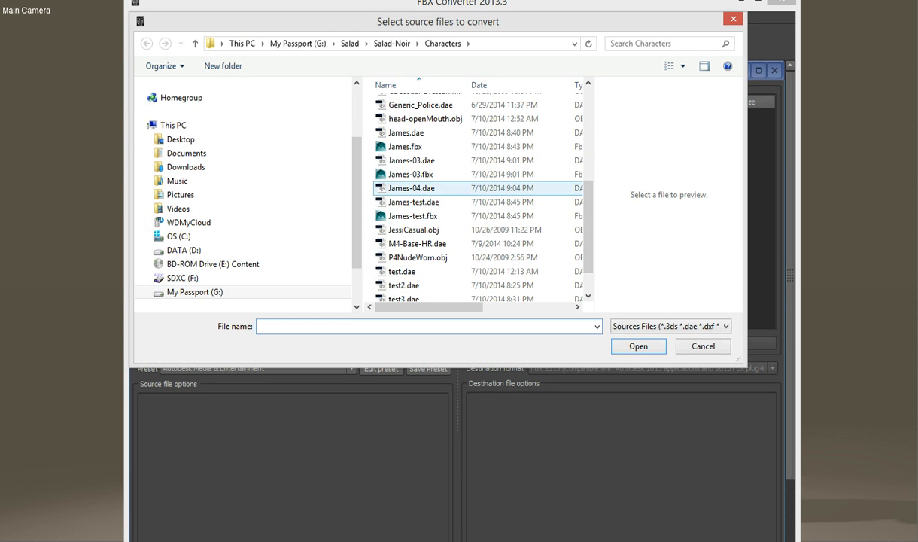
{"action": "left_click", "coordinate": [410, 187]}
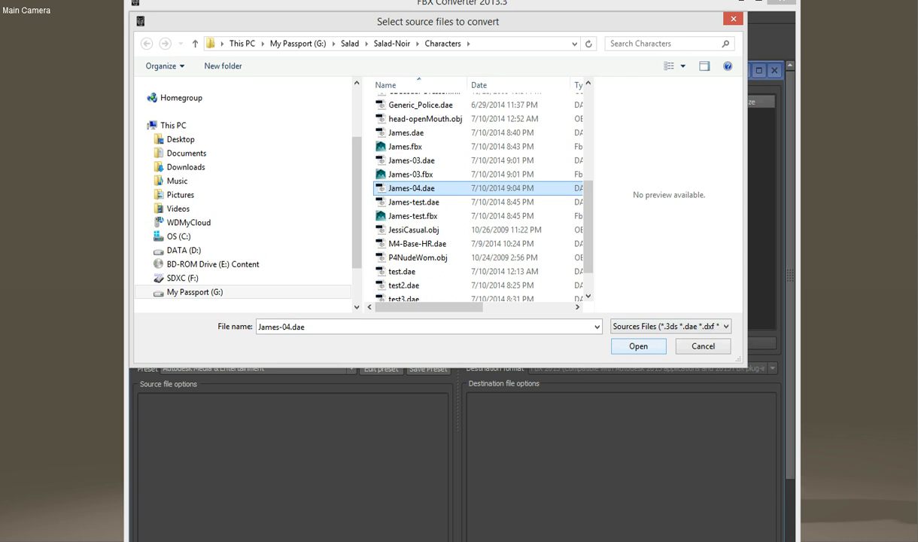
{"action": "left_click", "coordinate": [639, 346]}
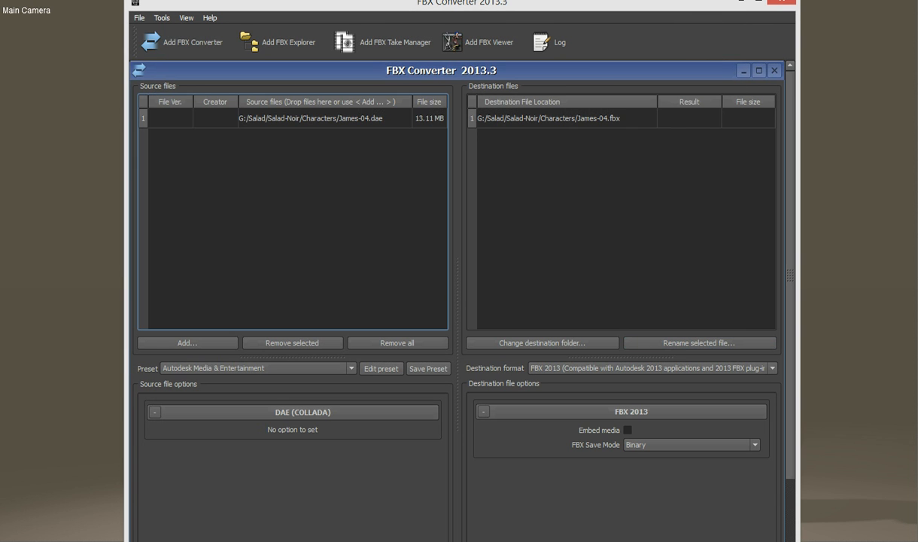
{"action": "left_click", "coordinate": [308, 118]}
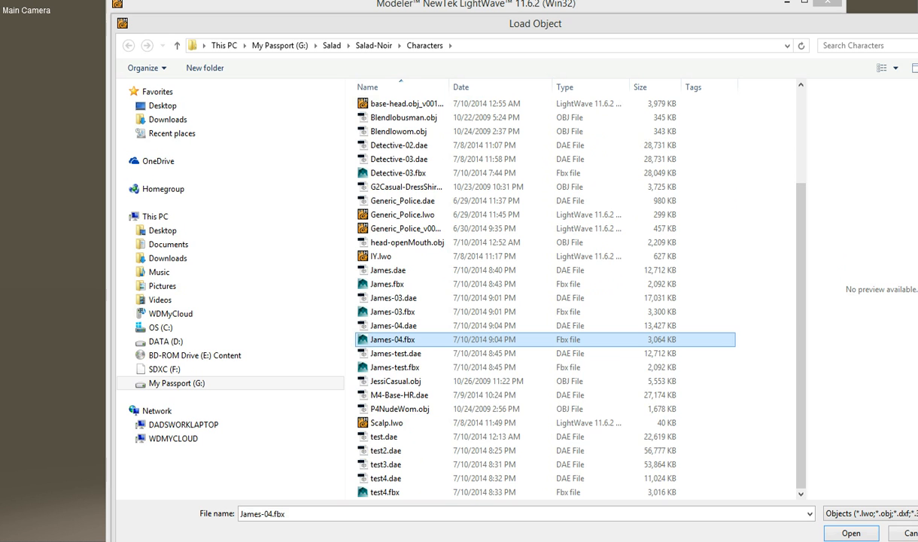
Load James-04.fbx with each object placed on a separate layer.
{"action": "left_click", "coordinate": [852, 533]}
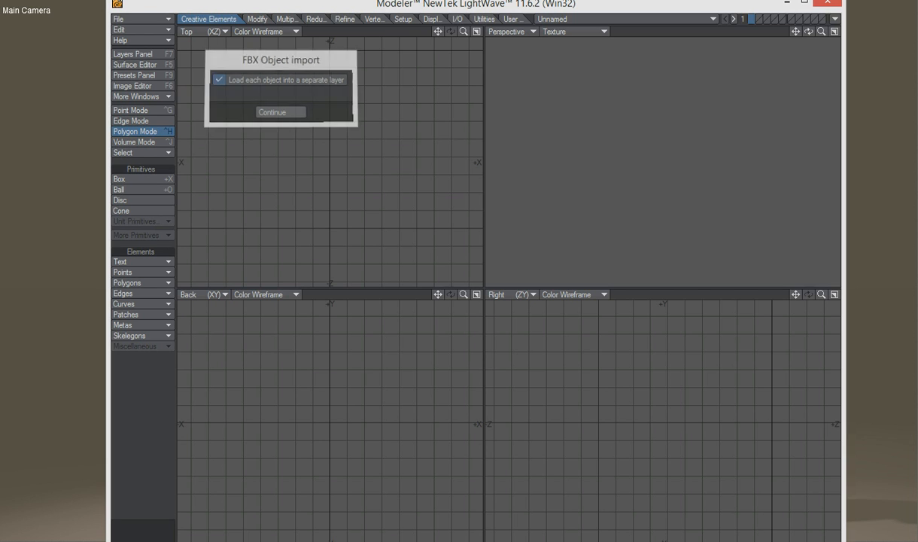
{"action": "left_click", "coordinate": [279, 111]}
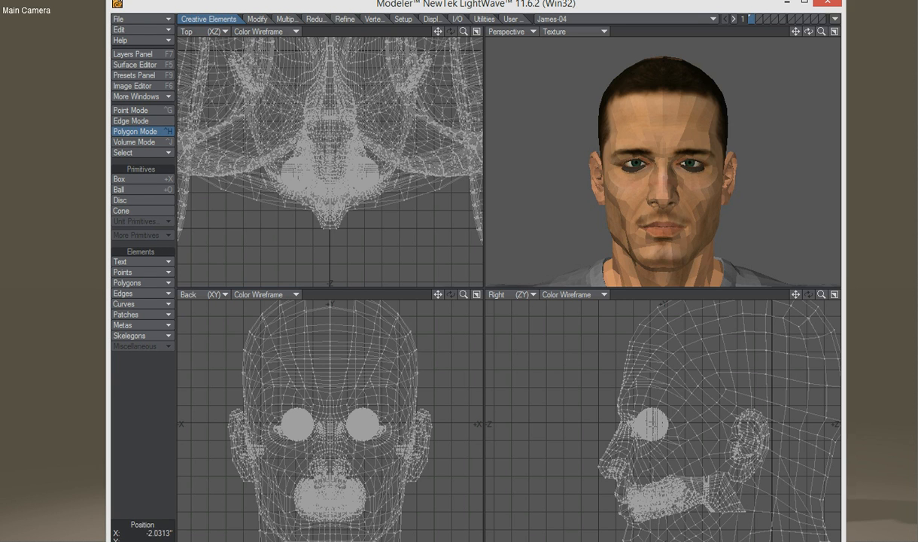
Maximize the Perspective viewport so the textured figure fills the workspace.
{"action": "left_click", "coordinate": [135, 65]}
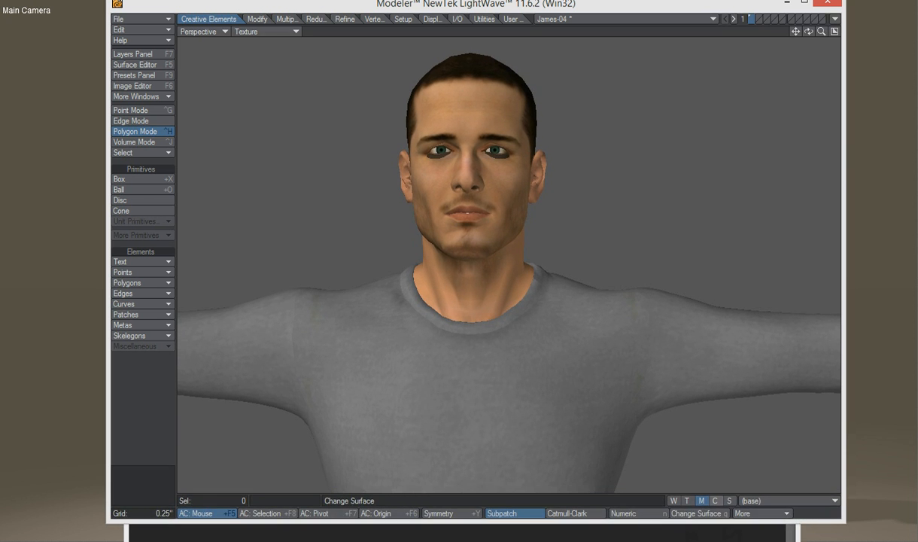
Apply the MouthOpen, LipPucker, Blink_Right and Blink_Left morph targets from the vertex map list in turn.
{"action": "left_click", "coordinate": [816, 498]}
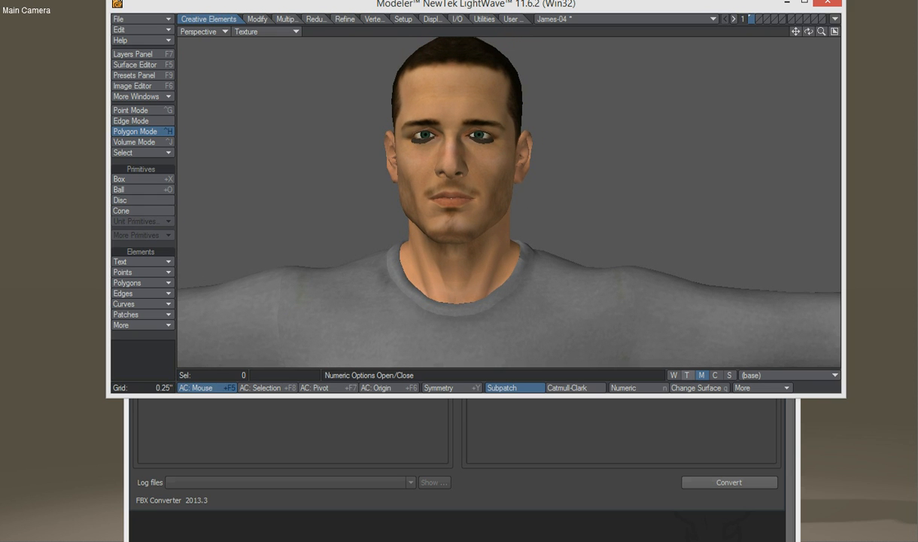
{"action": "left_click", "coordinate": [830, 375]}
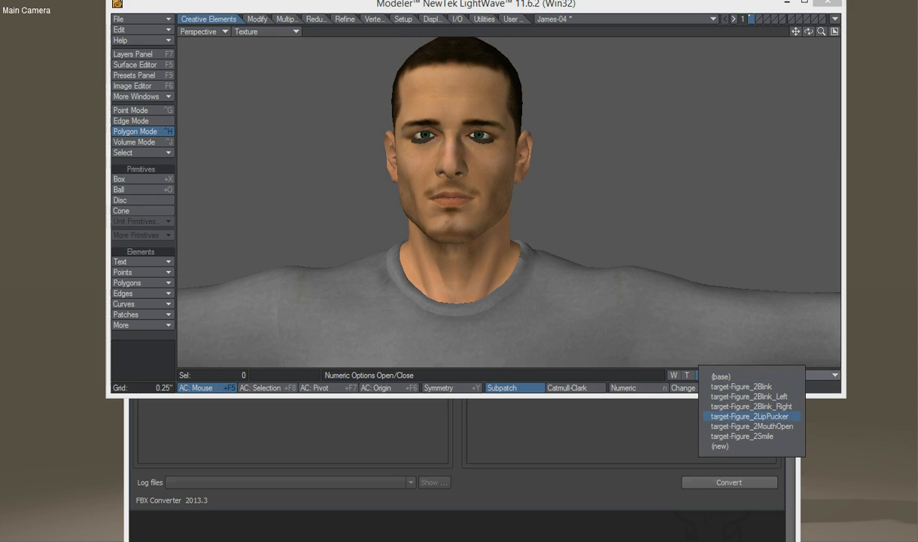
{"action": "left_click", "coordinate": [755, 427]}
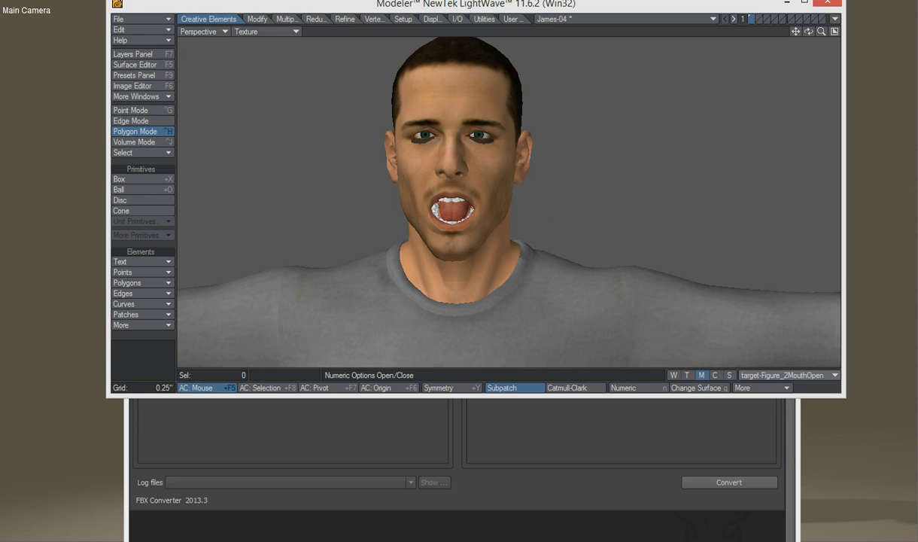
{"action": "left_click", "coordinate": [800, 374]}
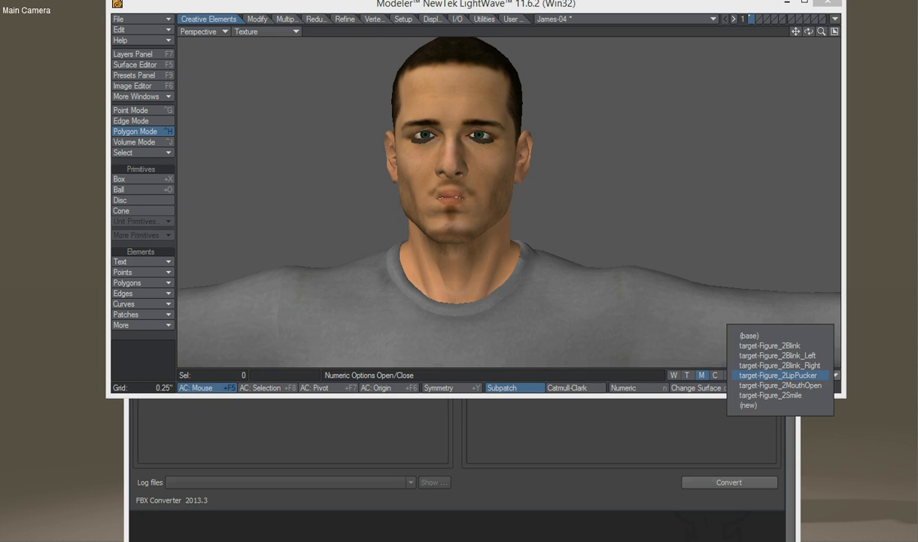
{"action": "left_click", "coordinate": [777, 365]}
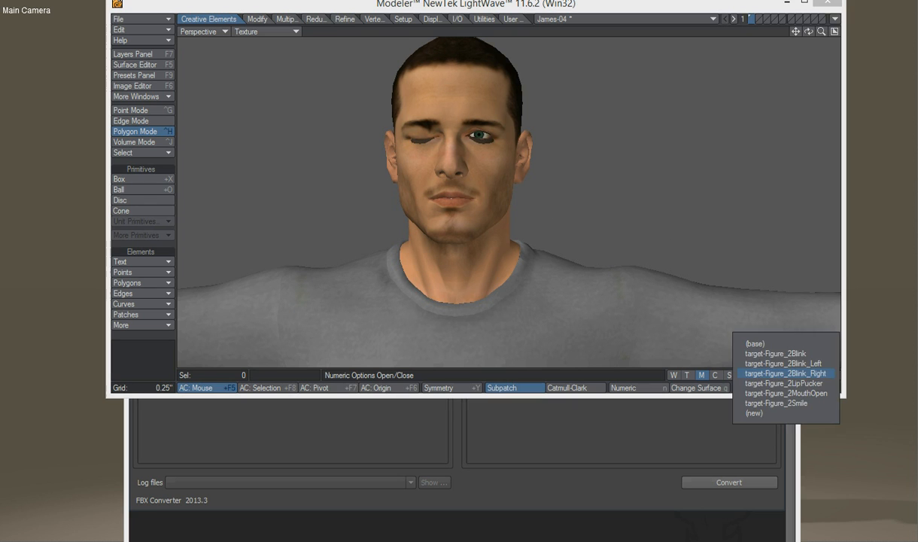
{"action": "left_click", "coordinate": [784, 358]}
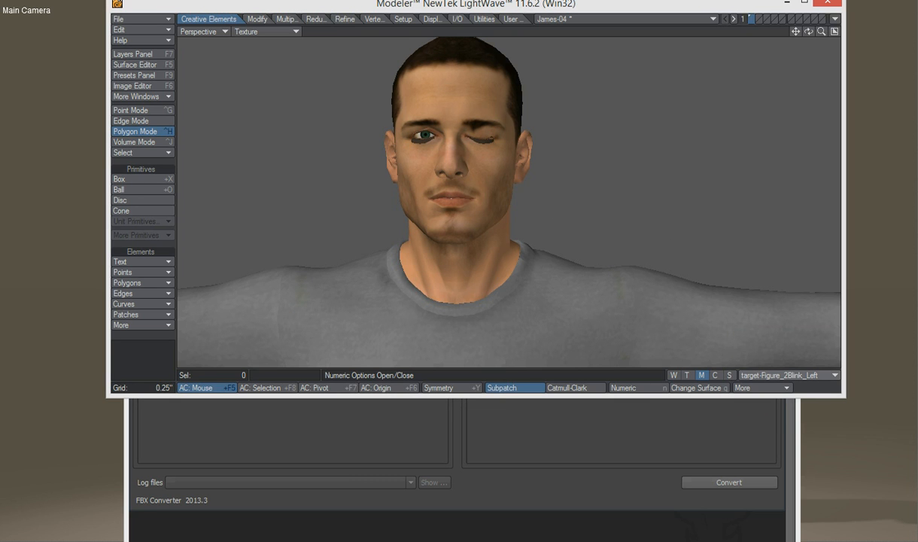